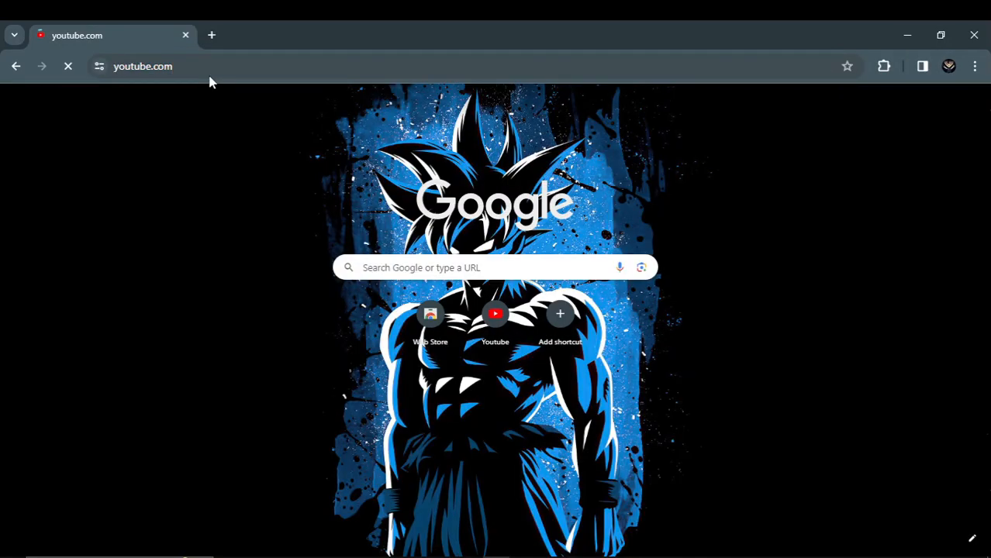
Load youtube.com from the new tab page's YouTube shortcut
left_click(495, 313)
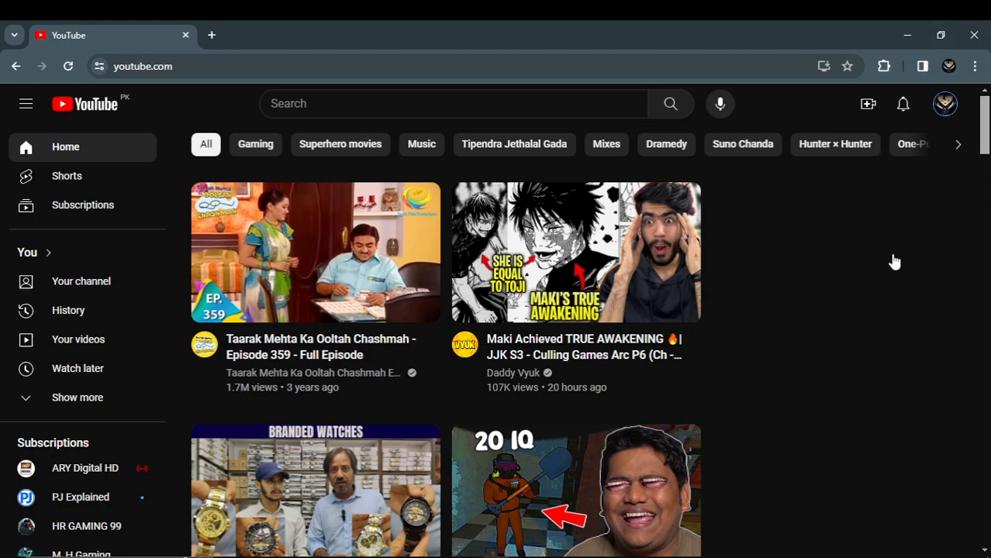
Open YouTube Studio for Mr Nobody from the profile avatar's account menu
left_click(955, 103)
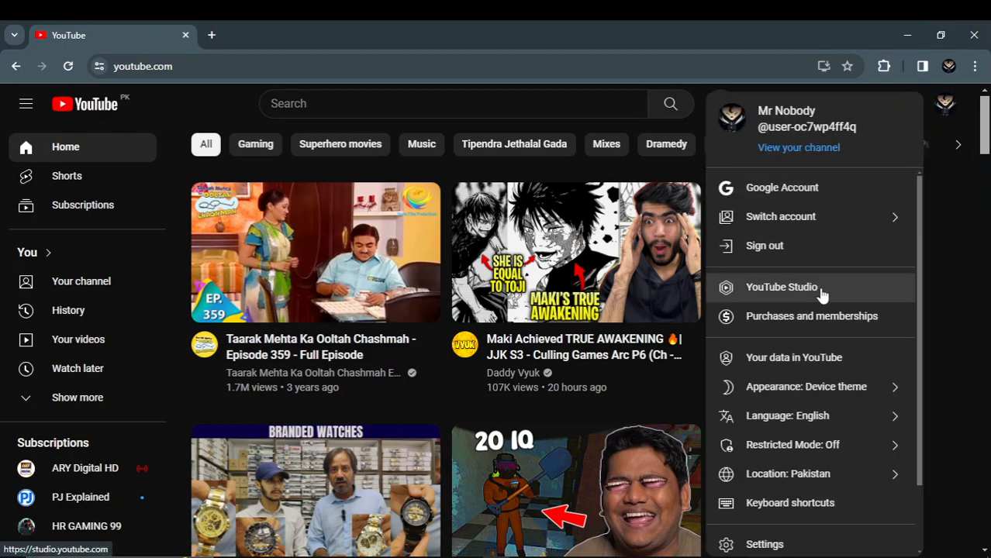
left_click(782, 287)
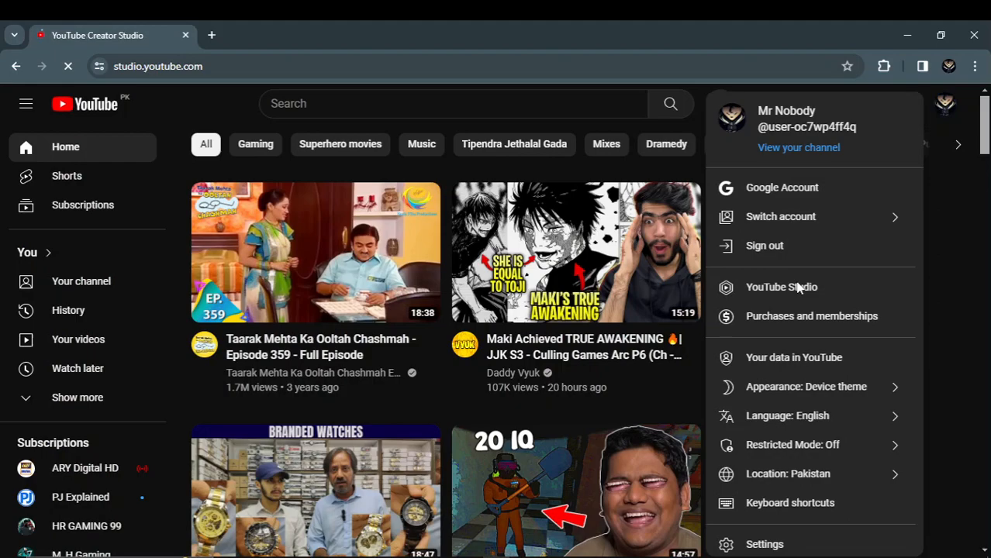
left_click(781, 287)
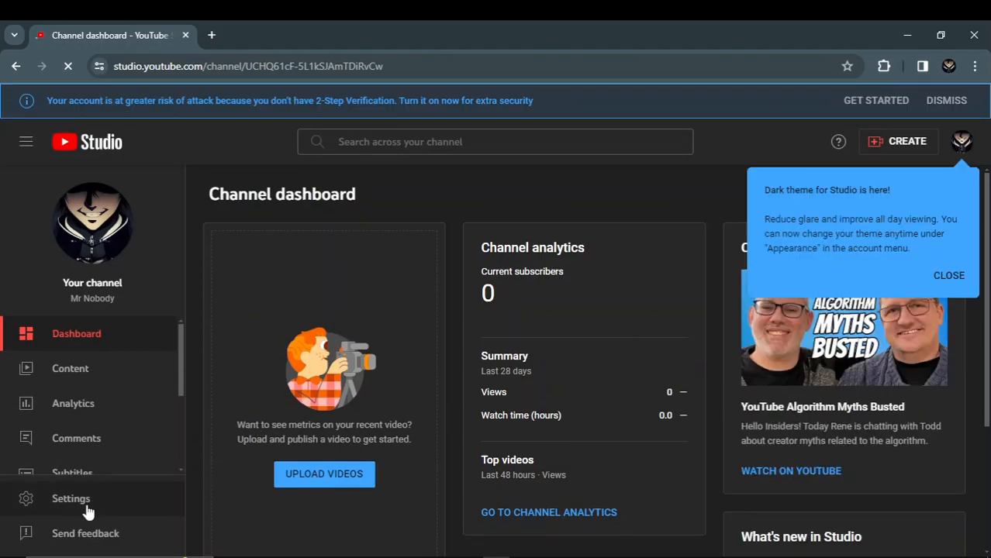
Go to Studio Settings > Permissions, showing the owner as the only member
left_click(71, 499)
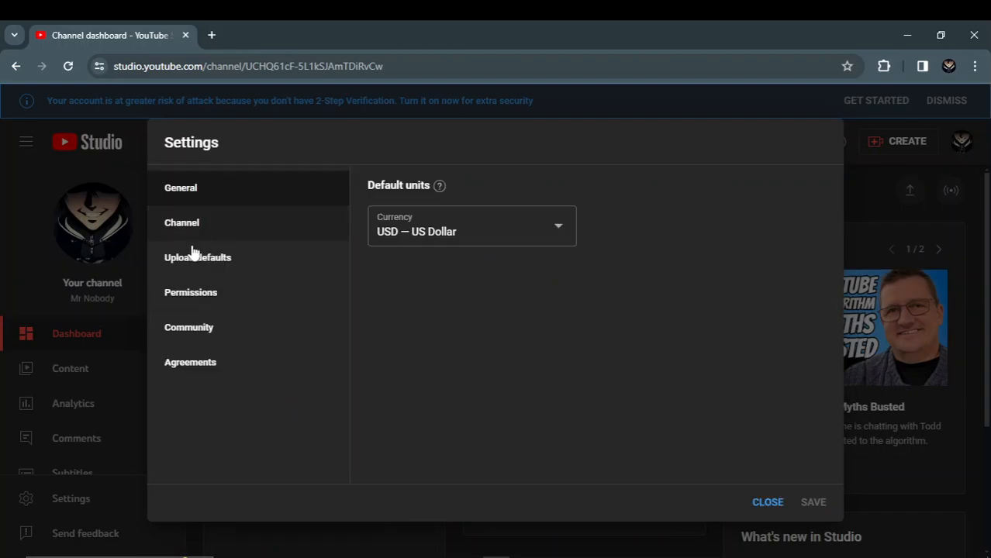
left_click(191, 292)
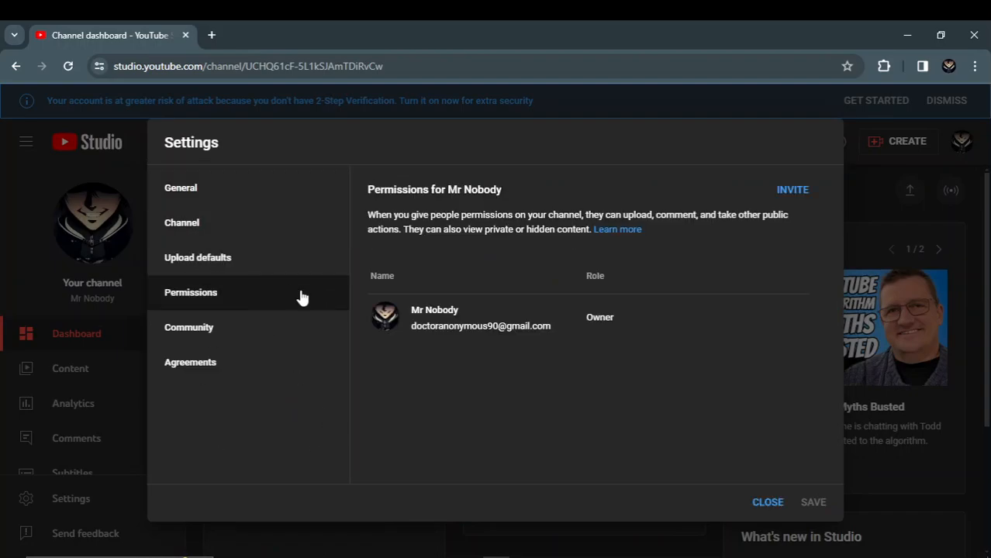
mouse_move(792, 189)
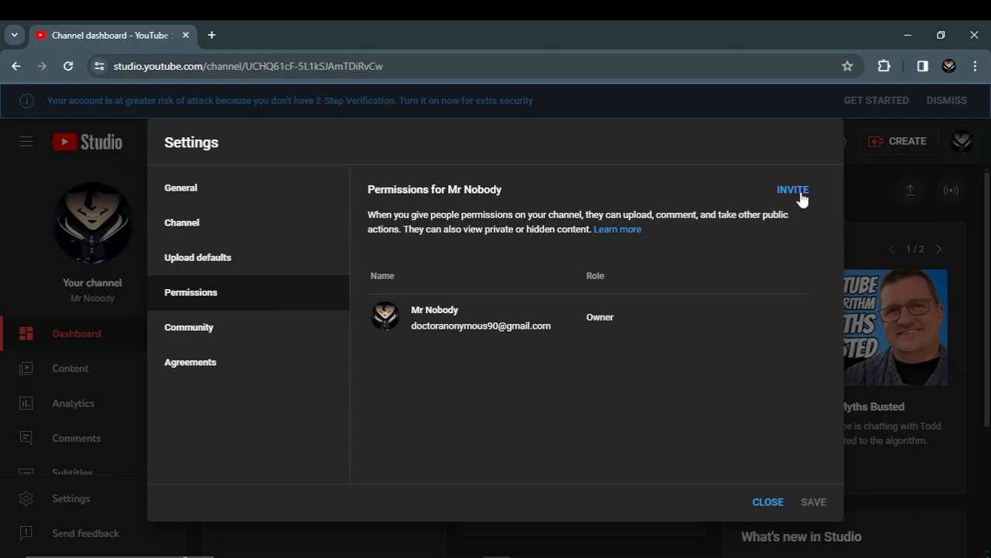
mouse_move(553, 339)
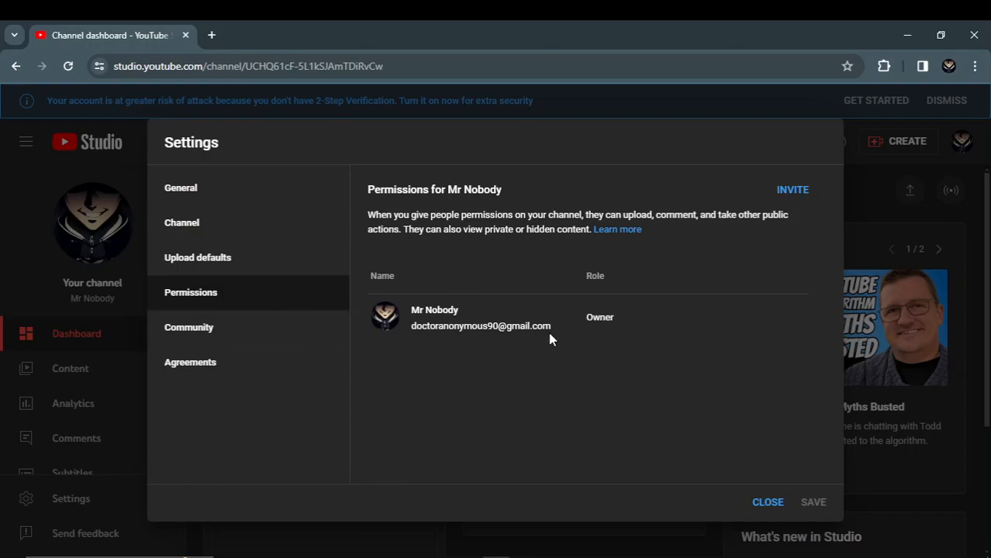
mouse_move(796, 198)
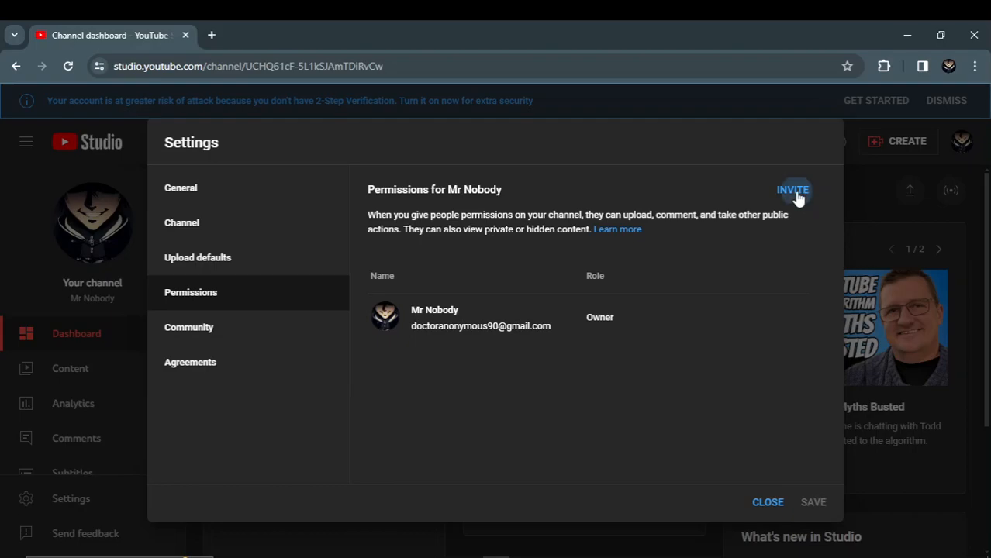
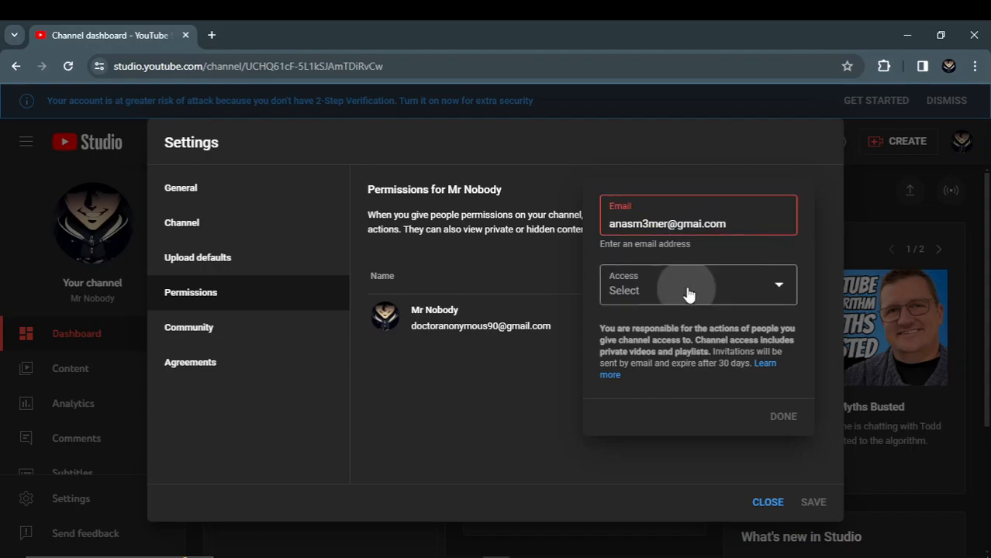
left_click(698, 286)
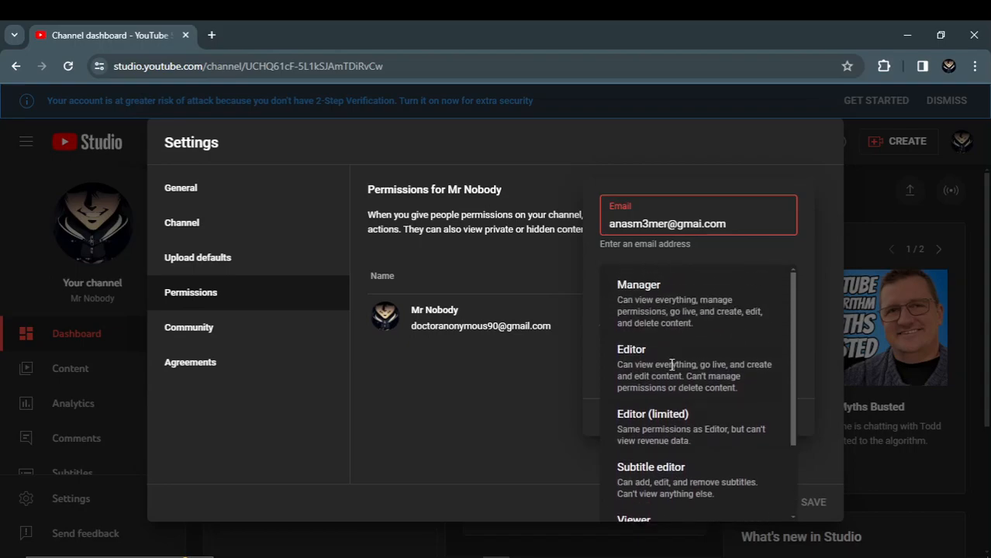
mouse_move(661, 414)
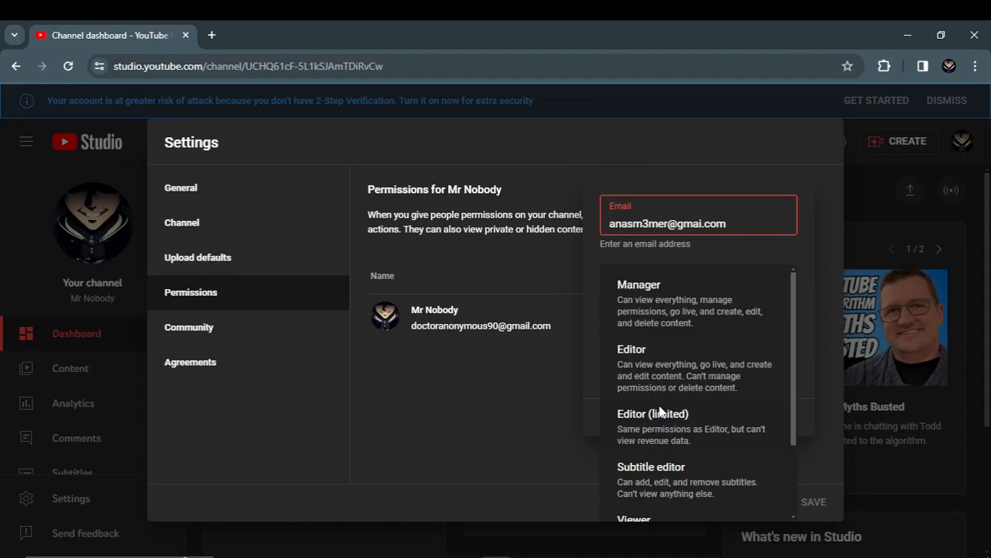
mouse_move(644, 319)
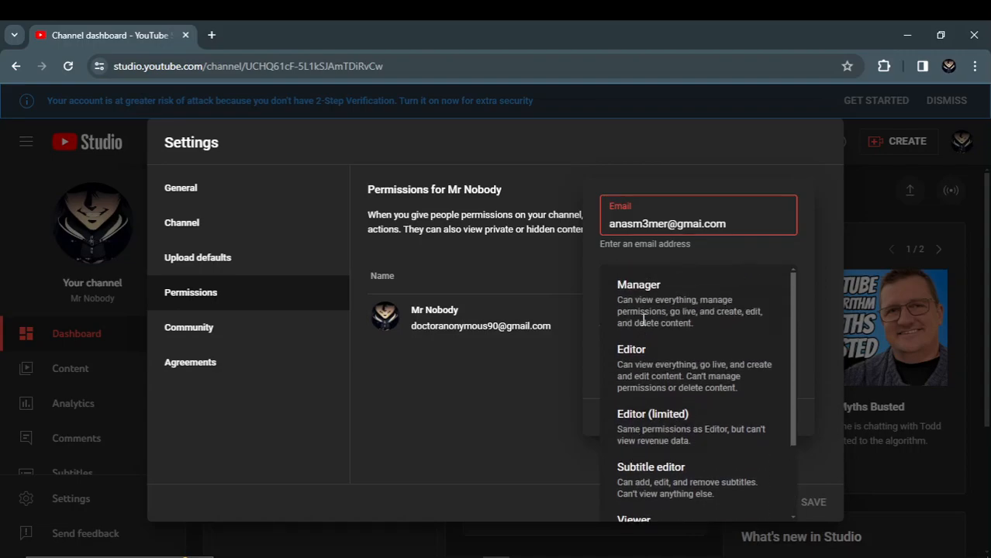
left_click(639, 285)
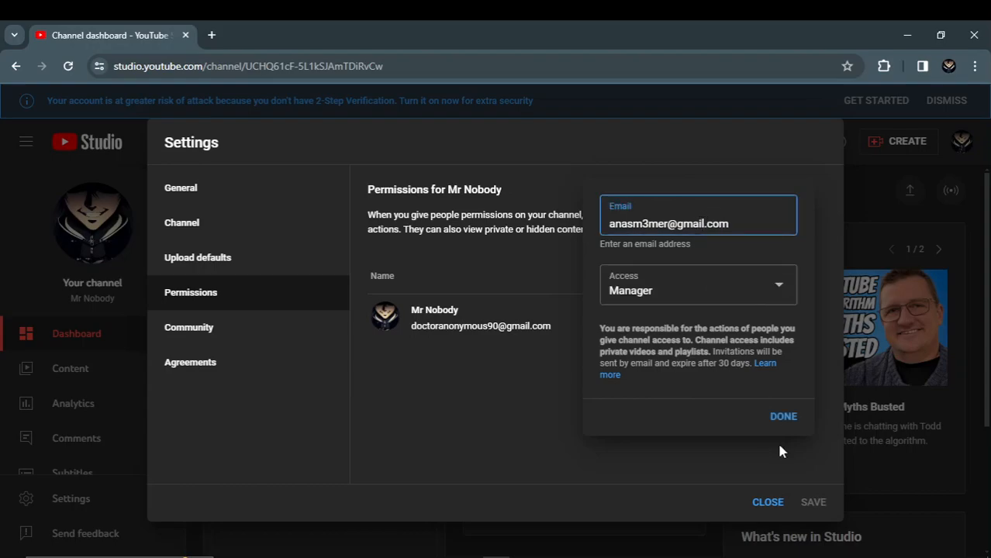
left_click(782, 417)
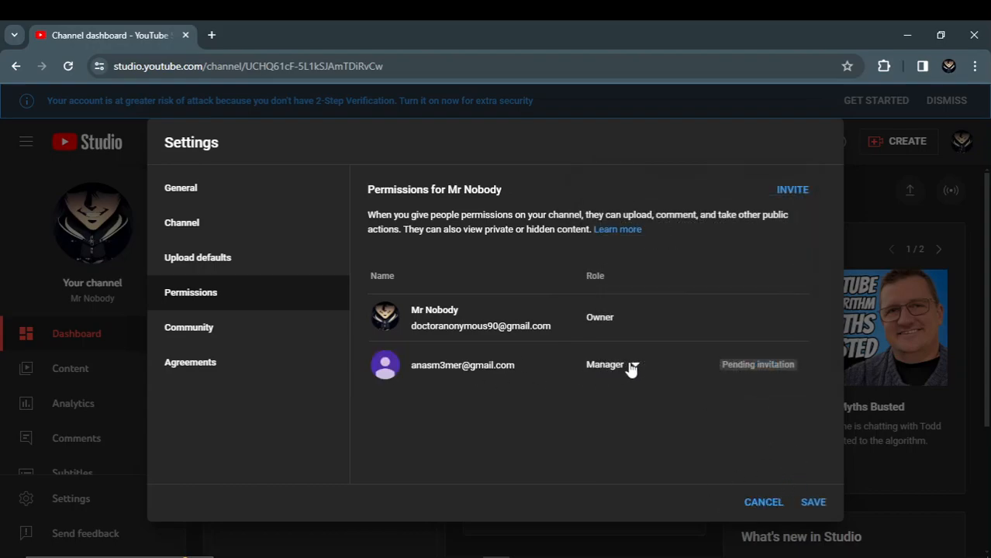
left_click(763, 503)
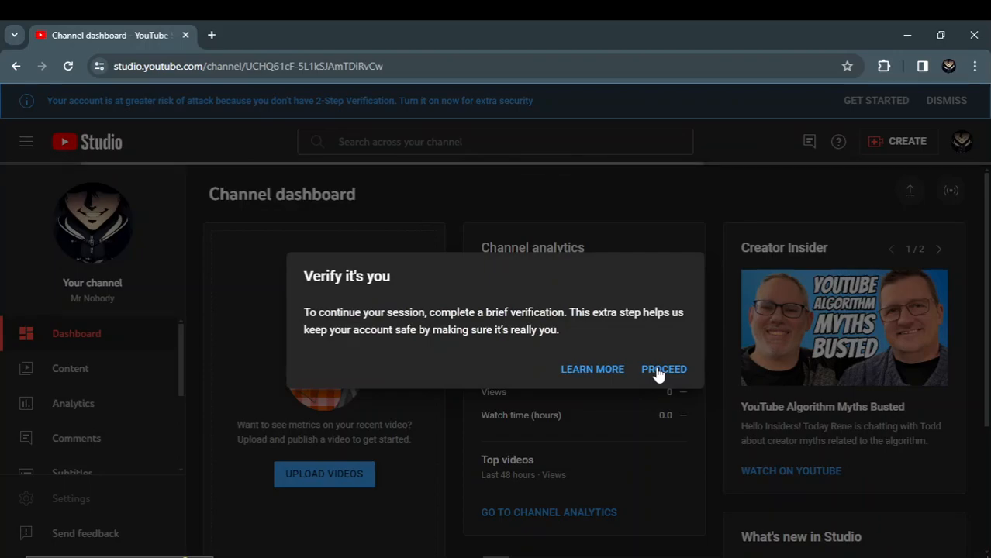
mouse_move(585, 310)
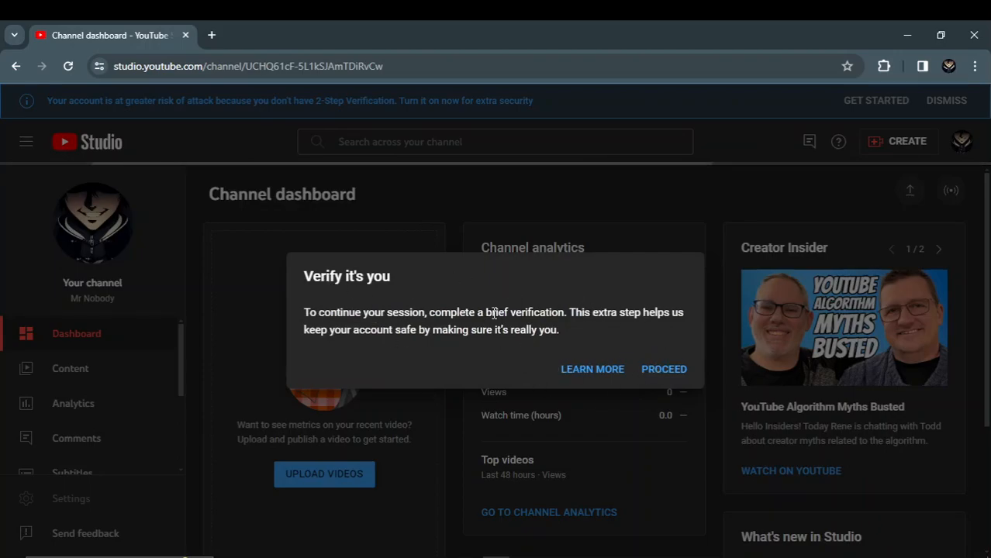
mouse_move(664, 369)
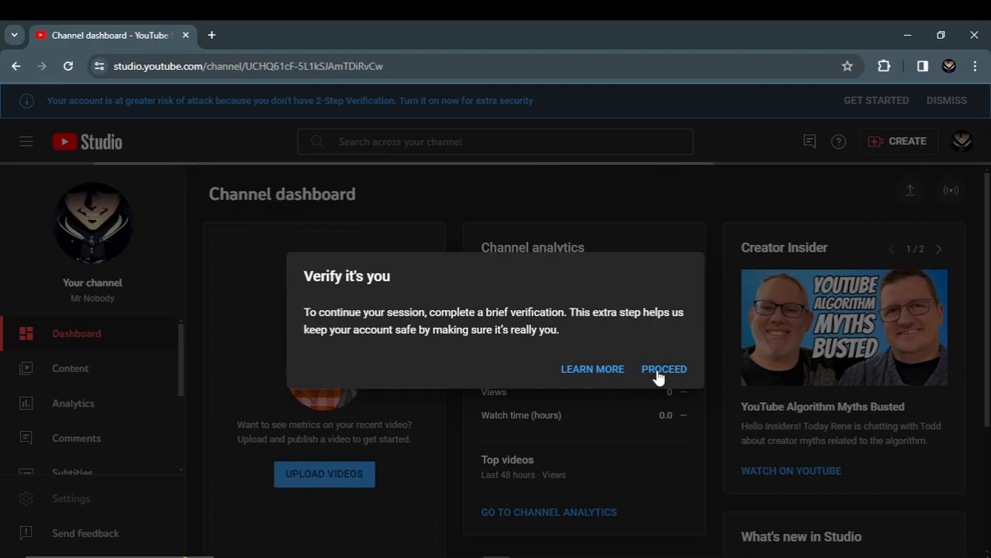
Proceed through the Verify it's you dialog to Google sign-in
left_click(664, 369)
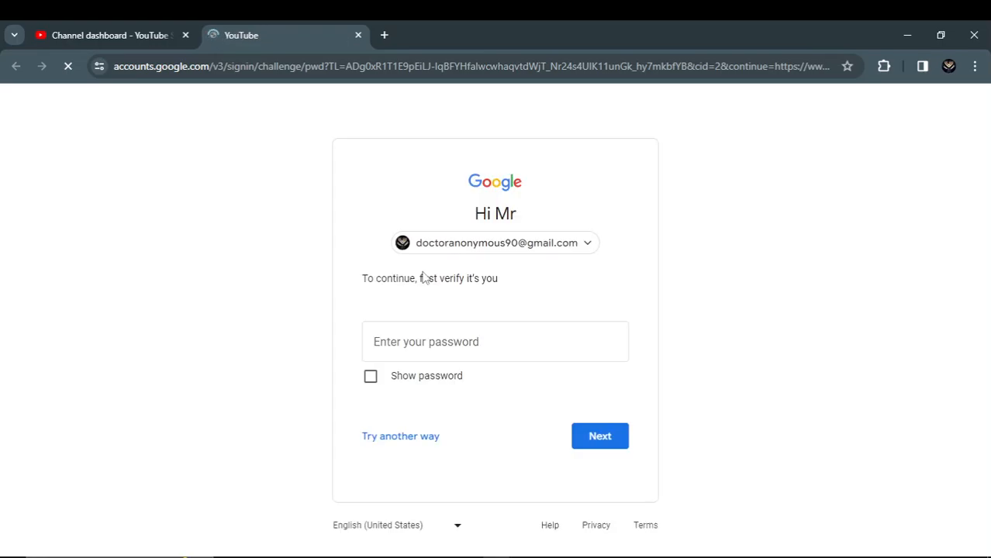
Verify identity with the account password and a Windows Hello passkey
type("***")
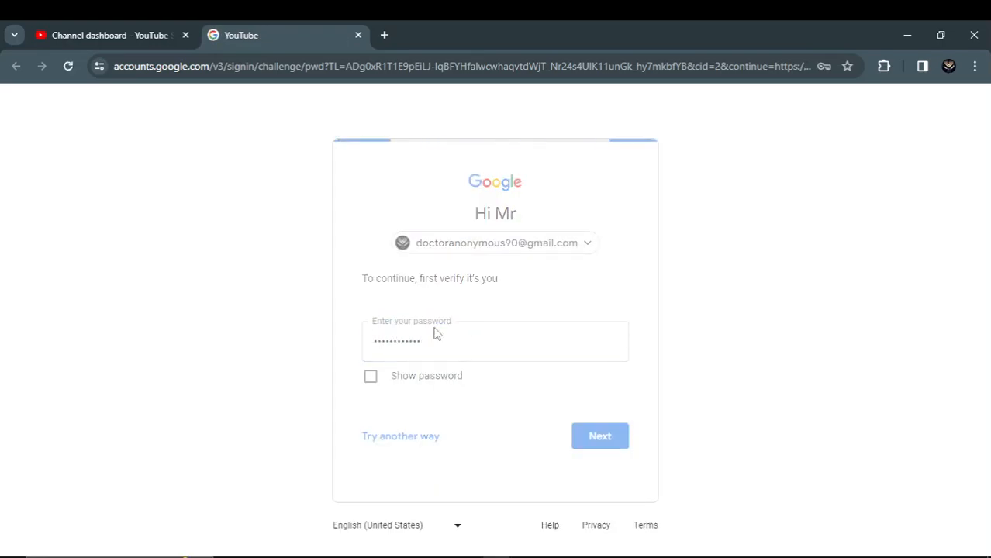
left_click(600, 436)
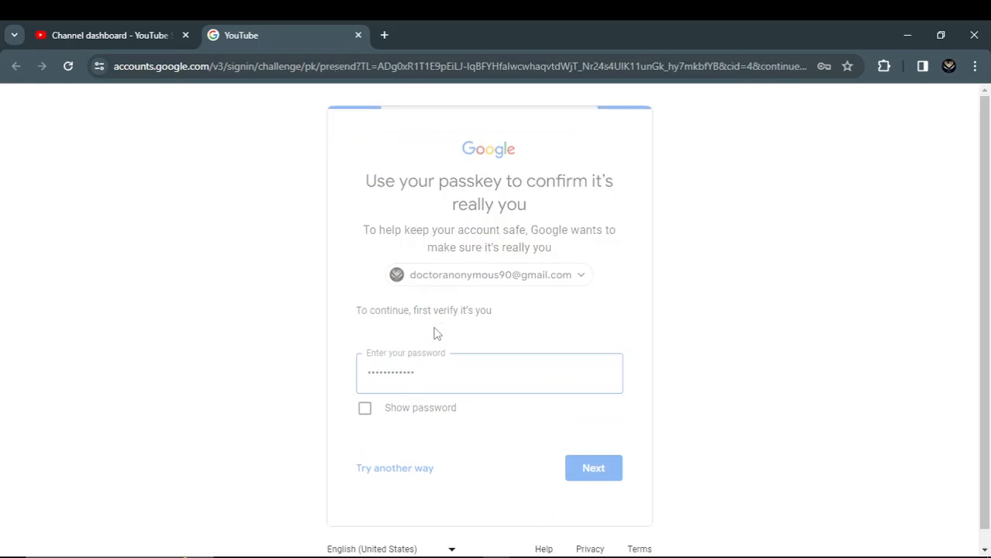
left_click(593, 468)
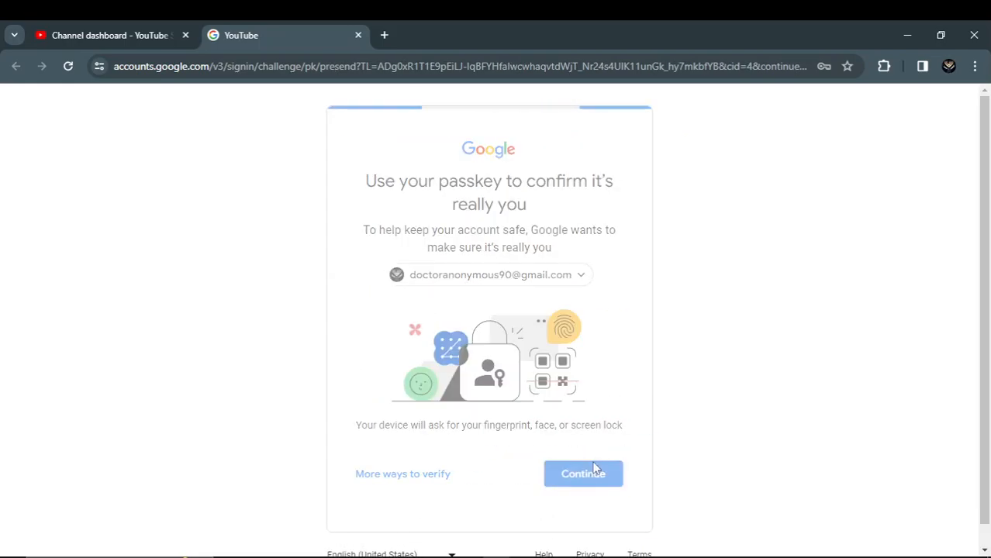
left_click(582, 474)
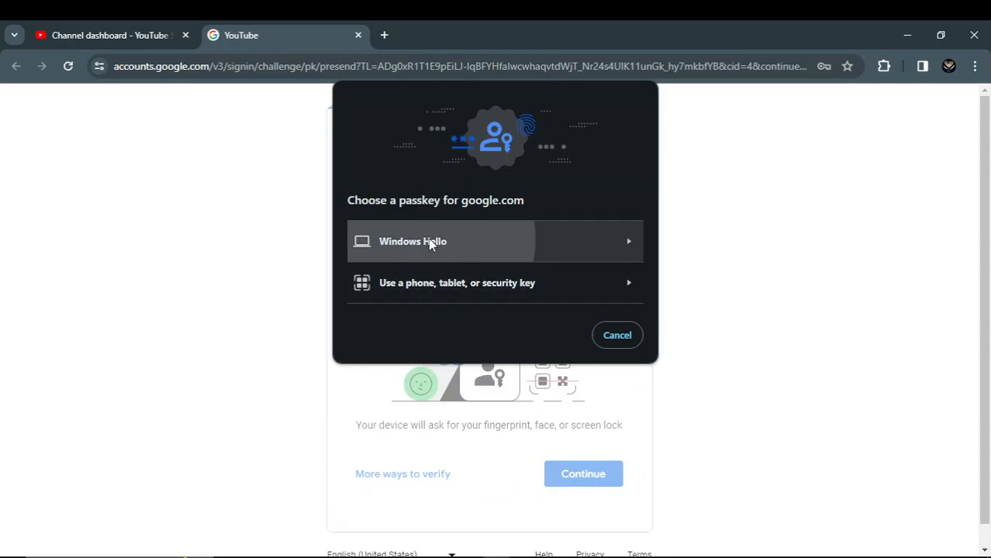
left_click(429, 241)
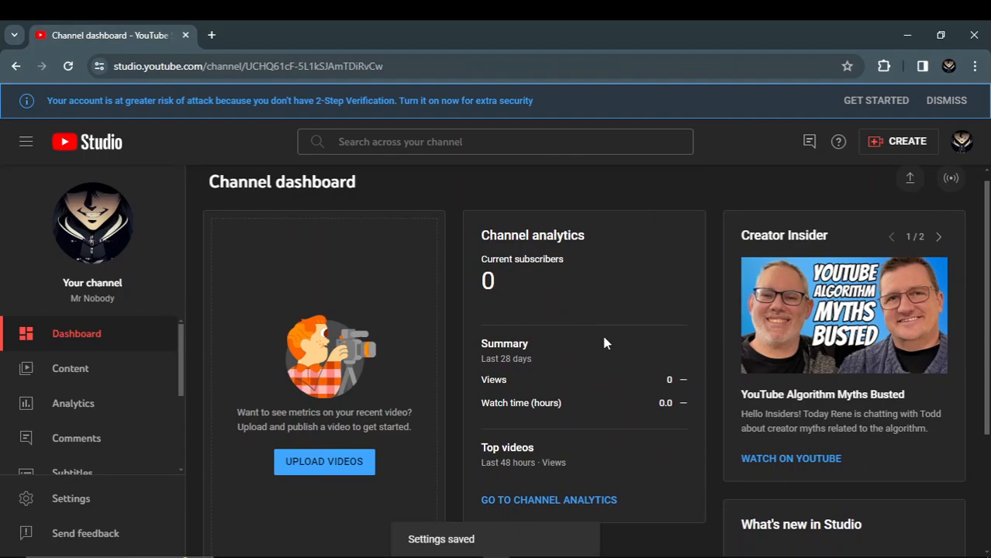
scroll("down", 3)
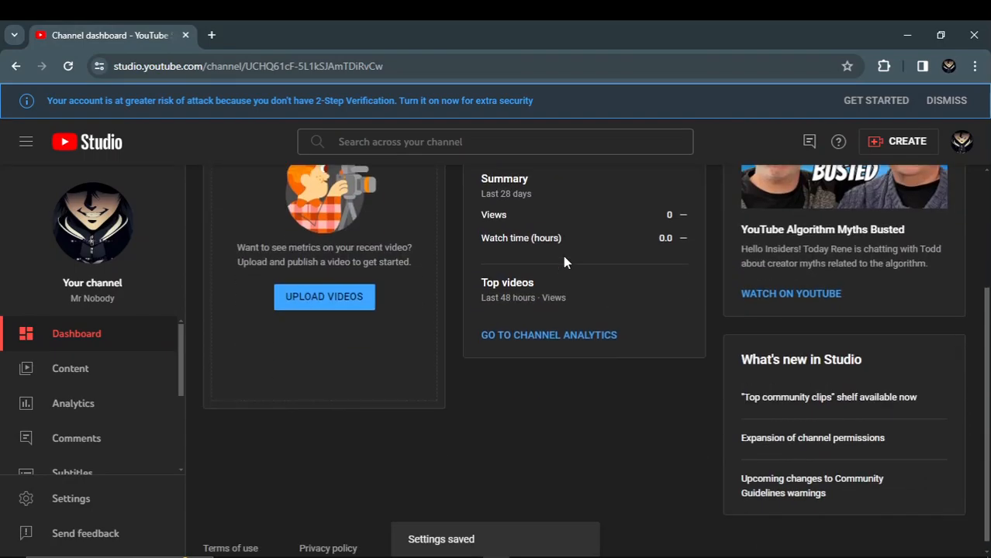
scroll("up", 3)
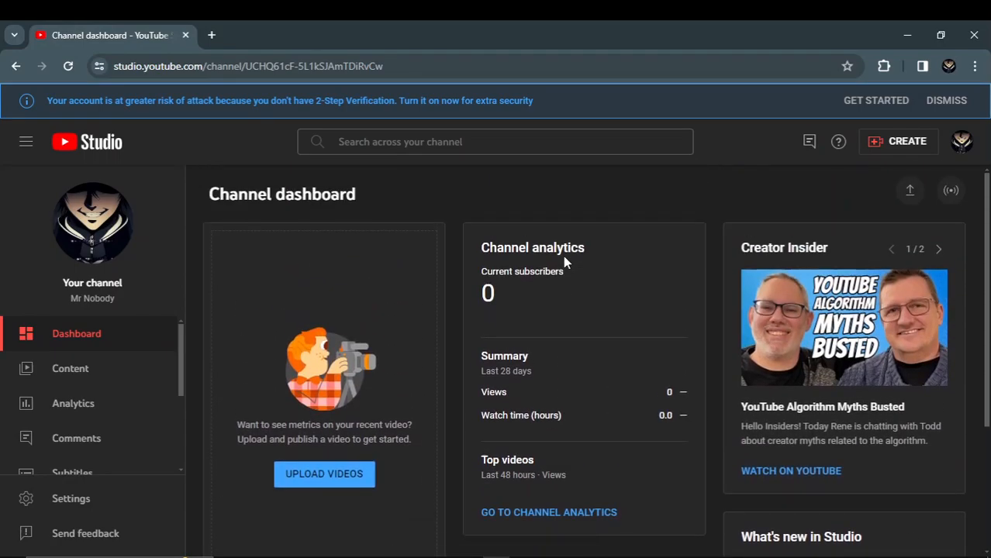
mouse_move(557, 290)
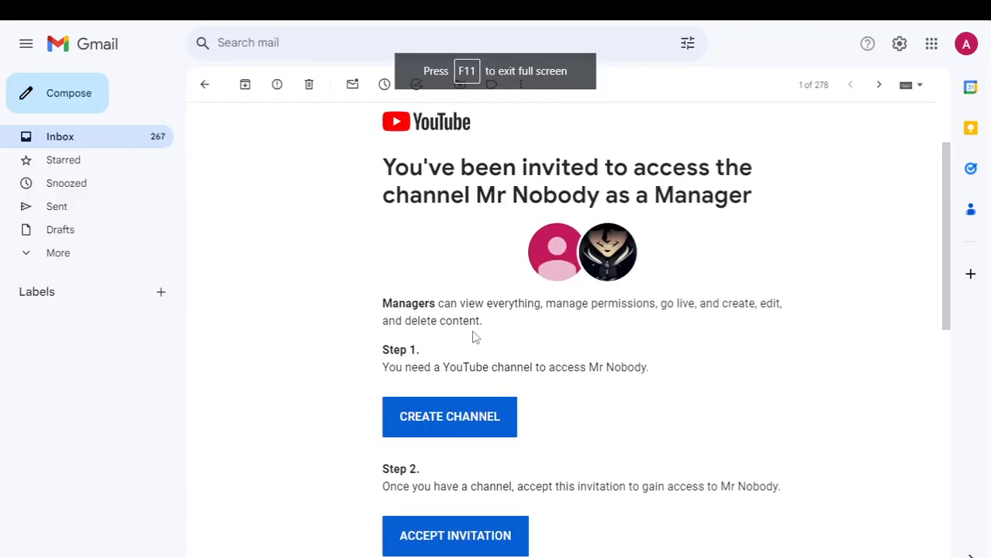
Scroll the YouTube invitation email down to its Accept Invitation button
scroll("down", 3)
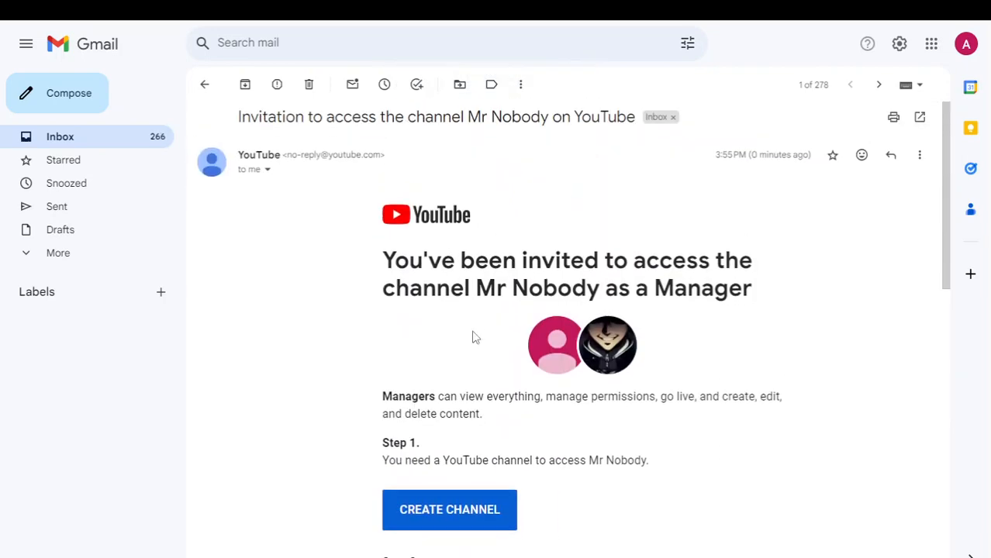
scroll("down", 3)
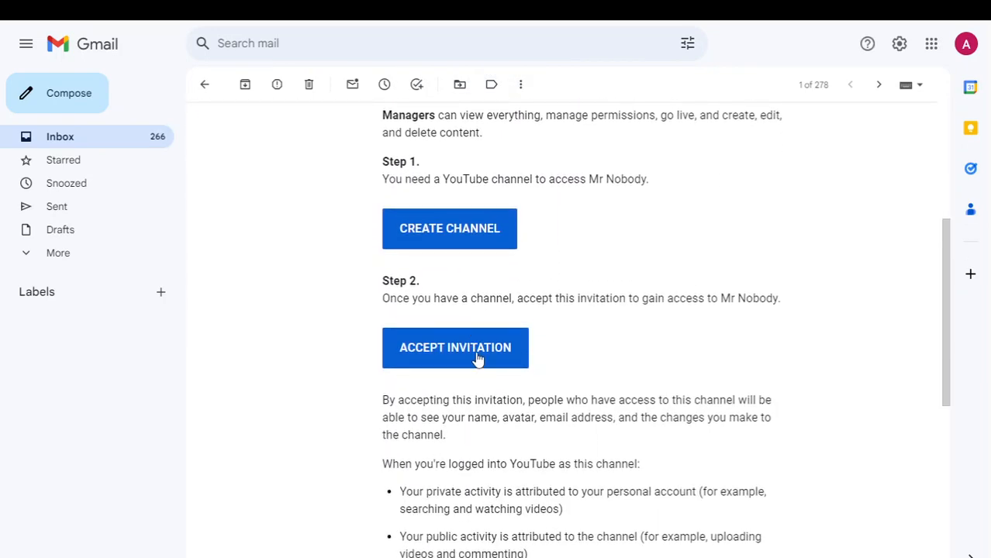